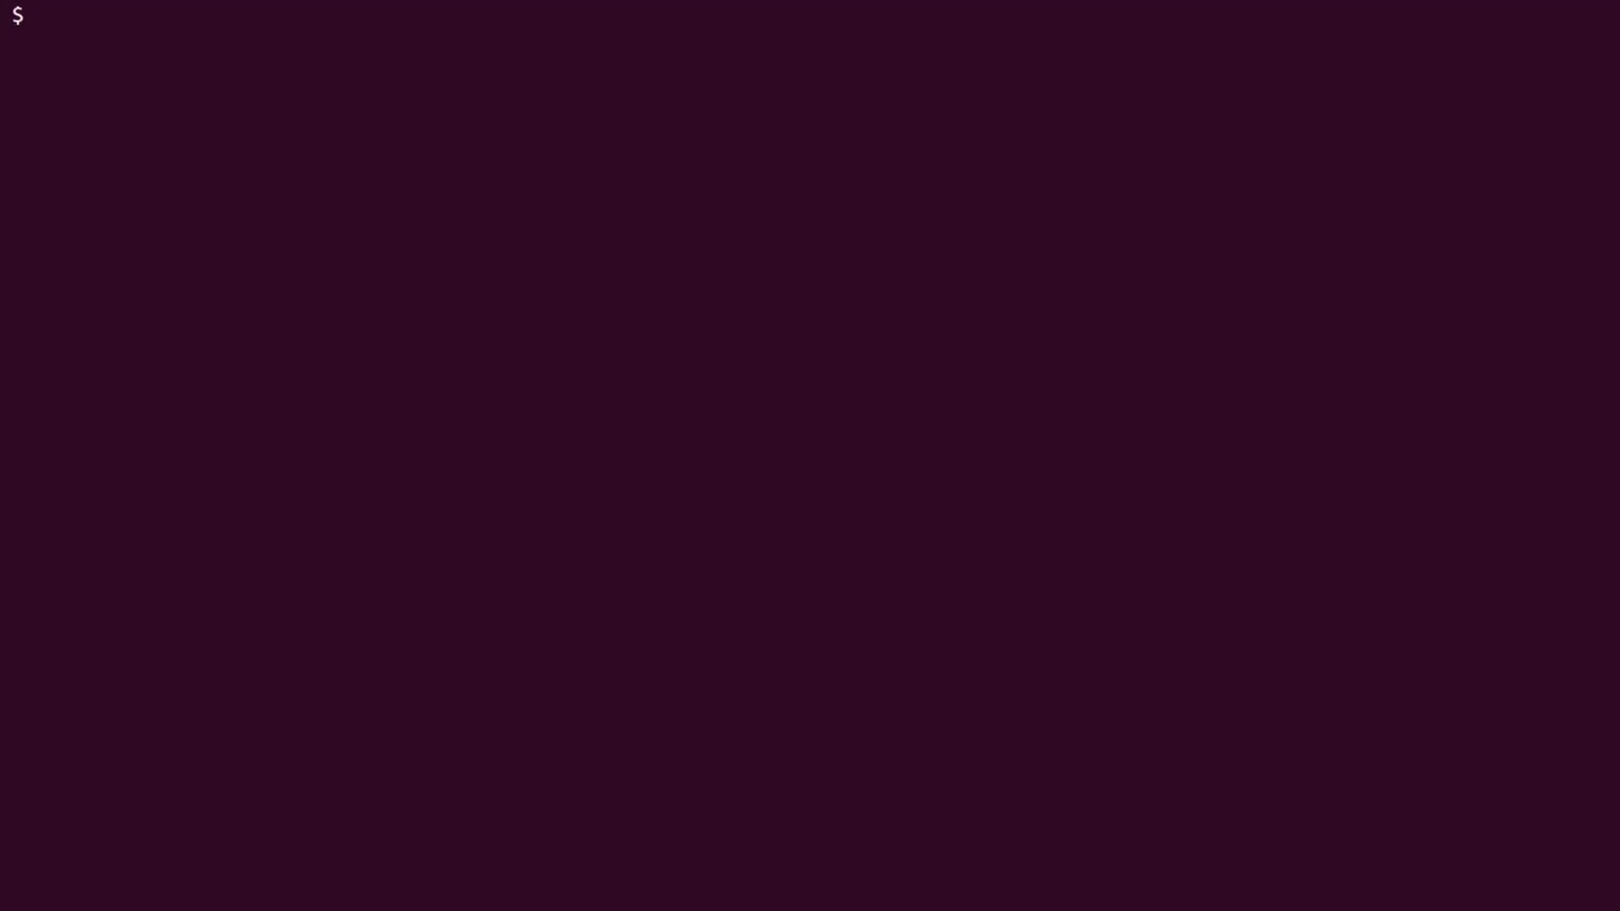
pyautogui.write('k create deployment sa')
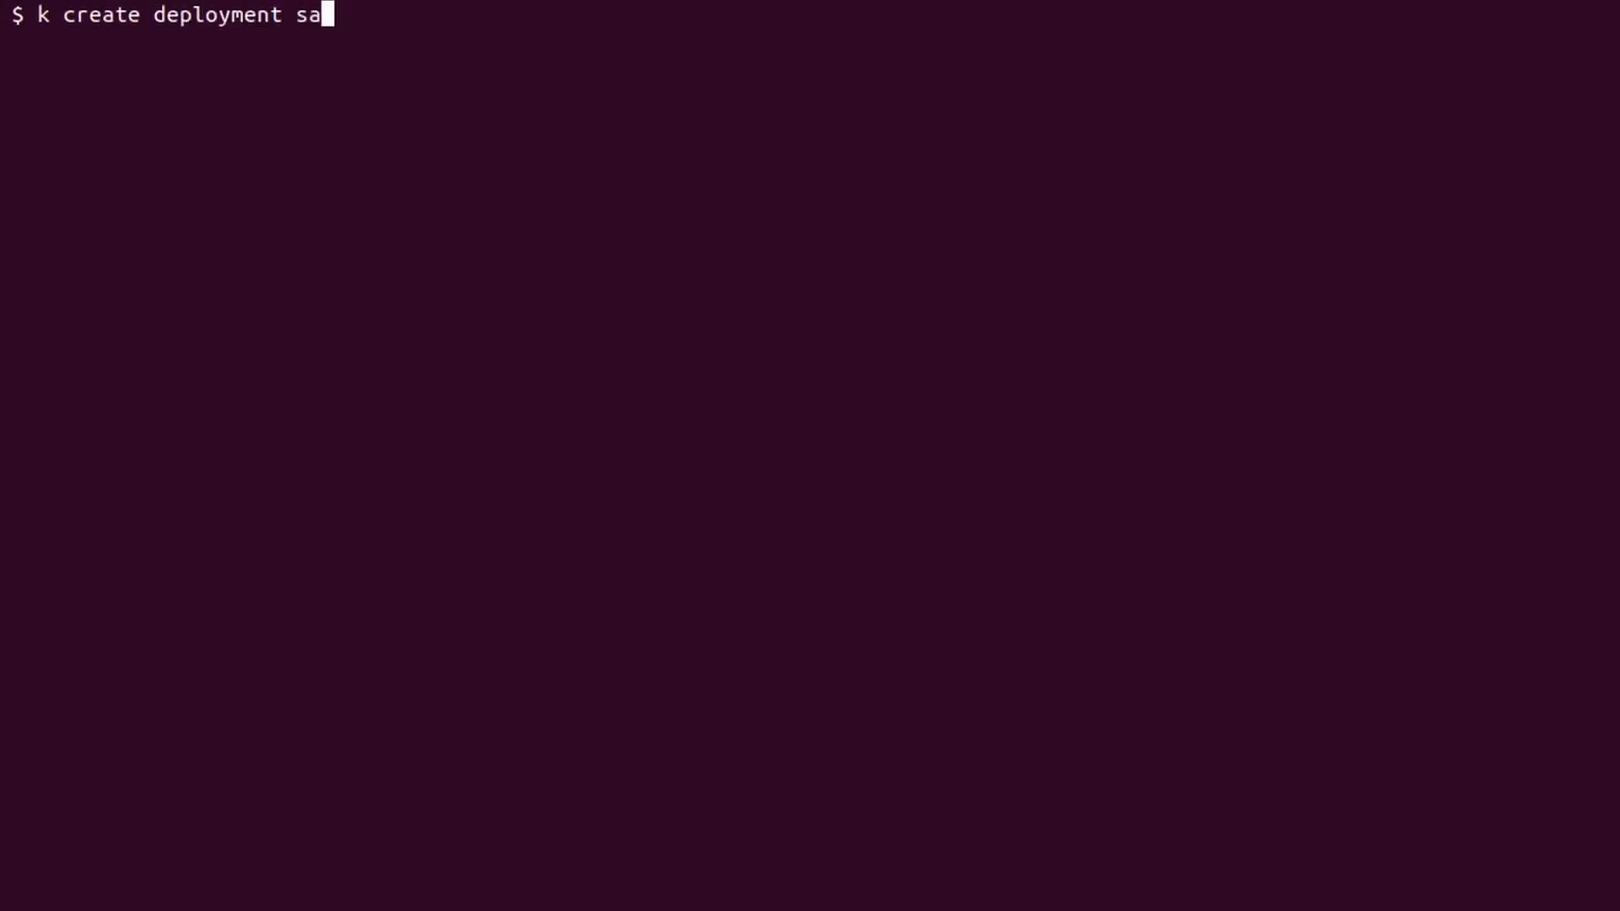
pyautogui.write('mple --replicas 3 --imag')
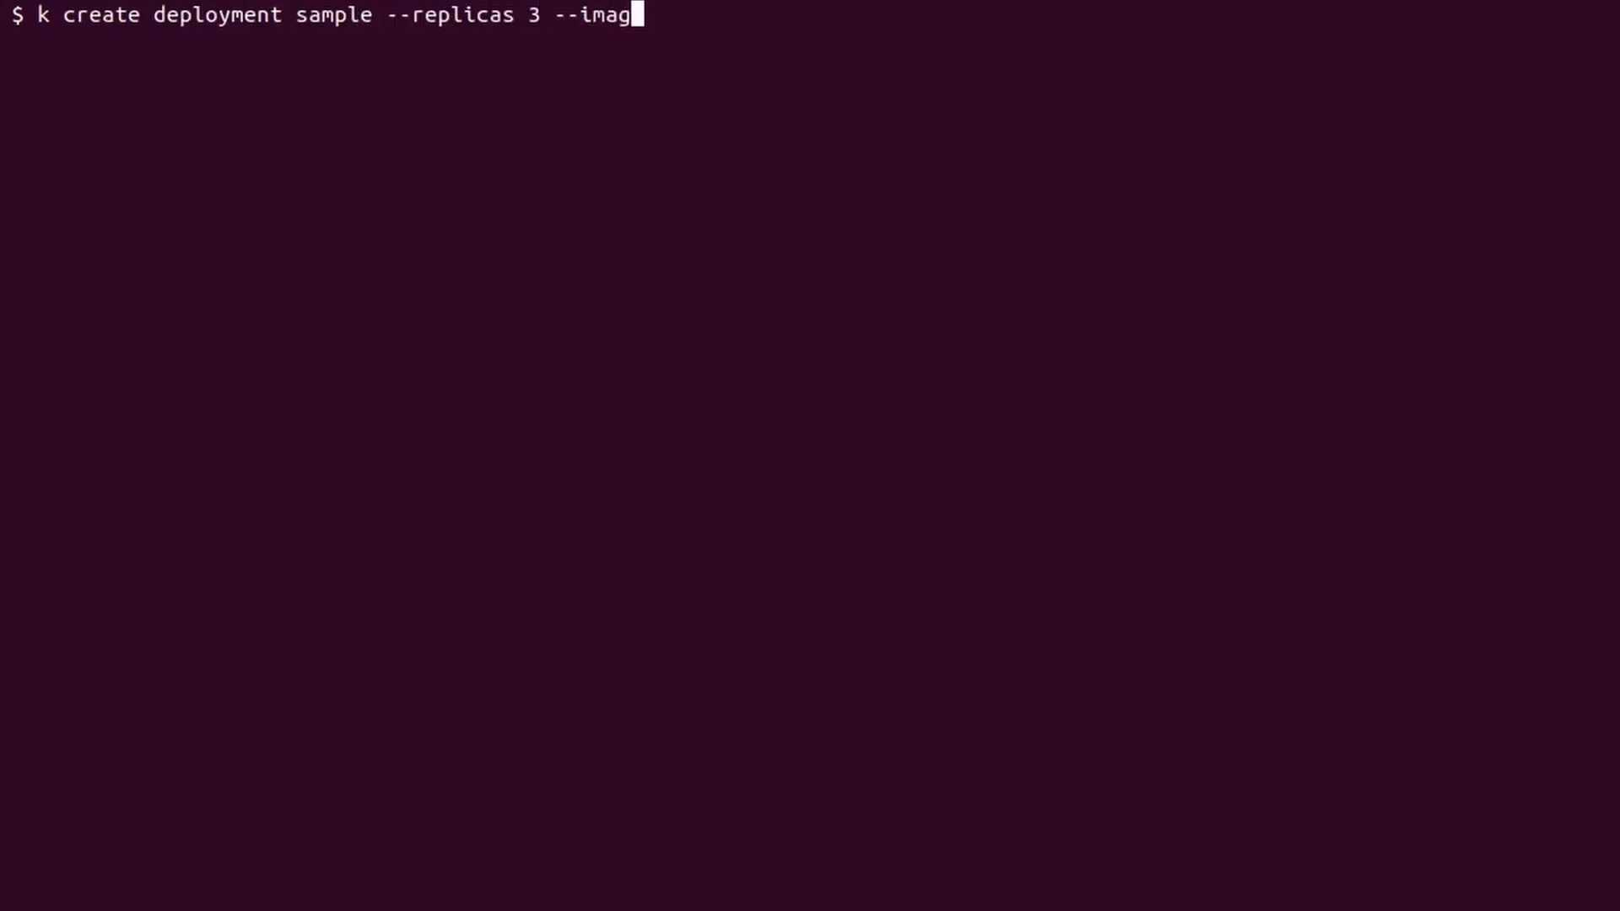
pyautogui.write('e nginx --dry-run=clie')
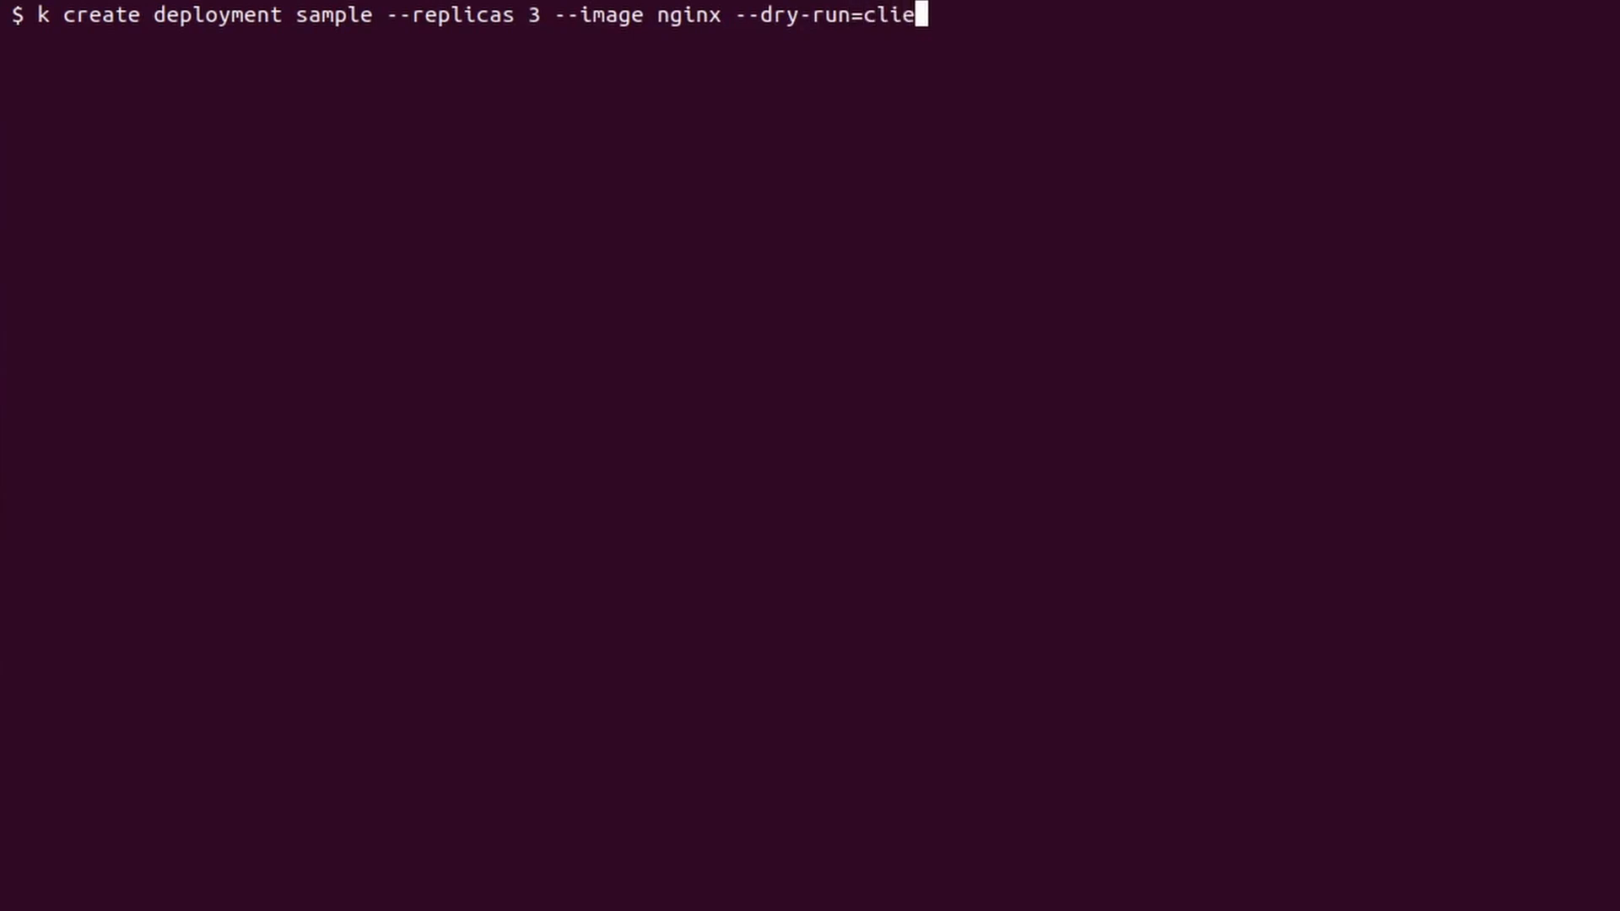
pyautogui.write('nt -o yaml > deploy.yaml')
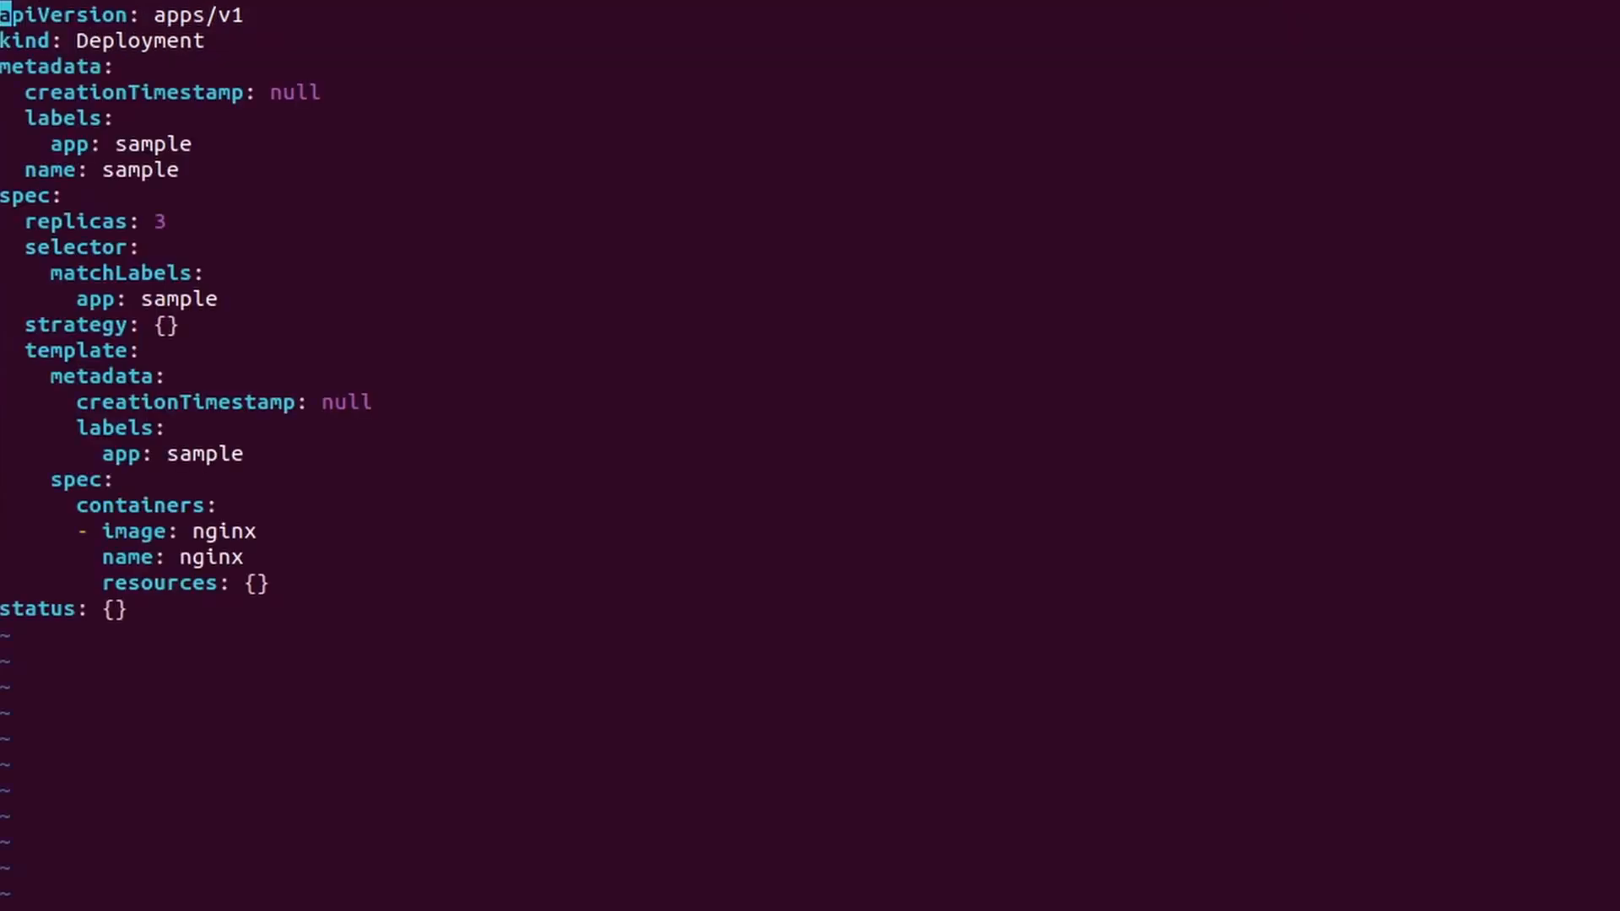
pyautogui.write('track')
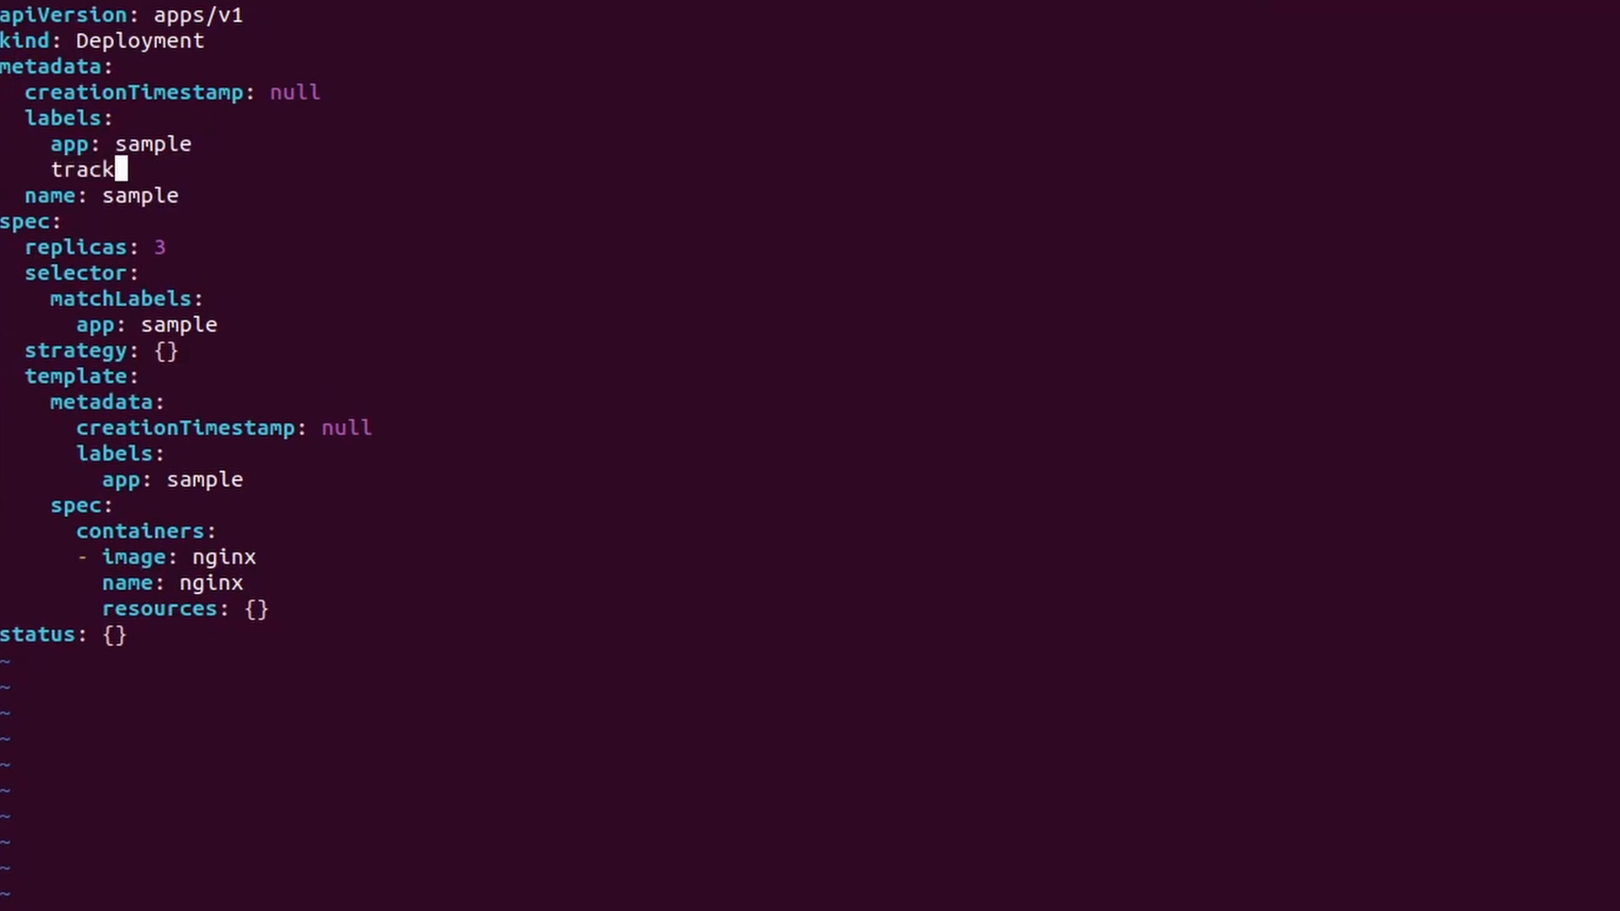
pyautogui.write(': stable')
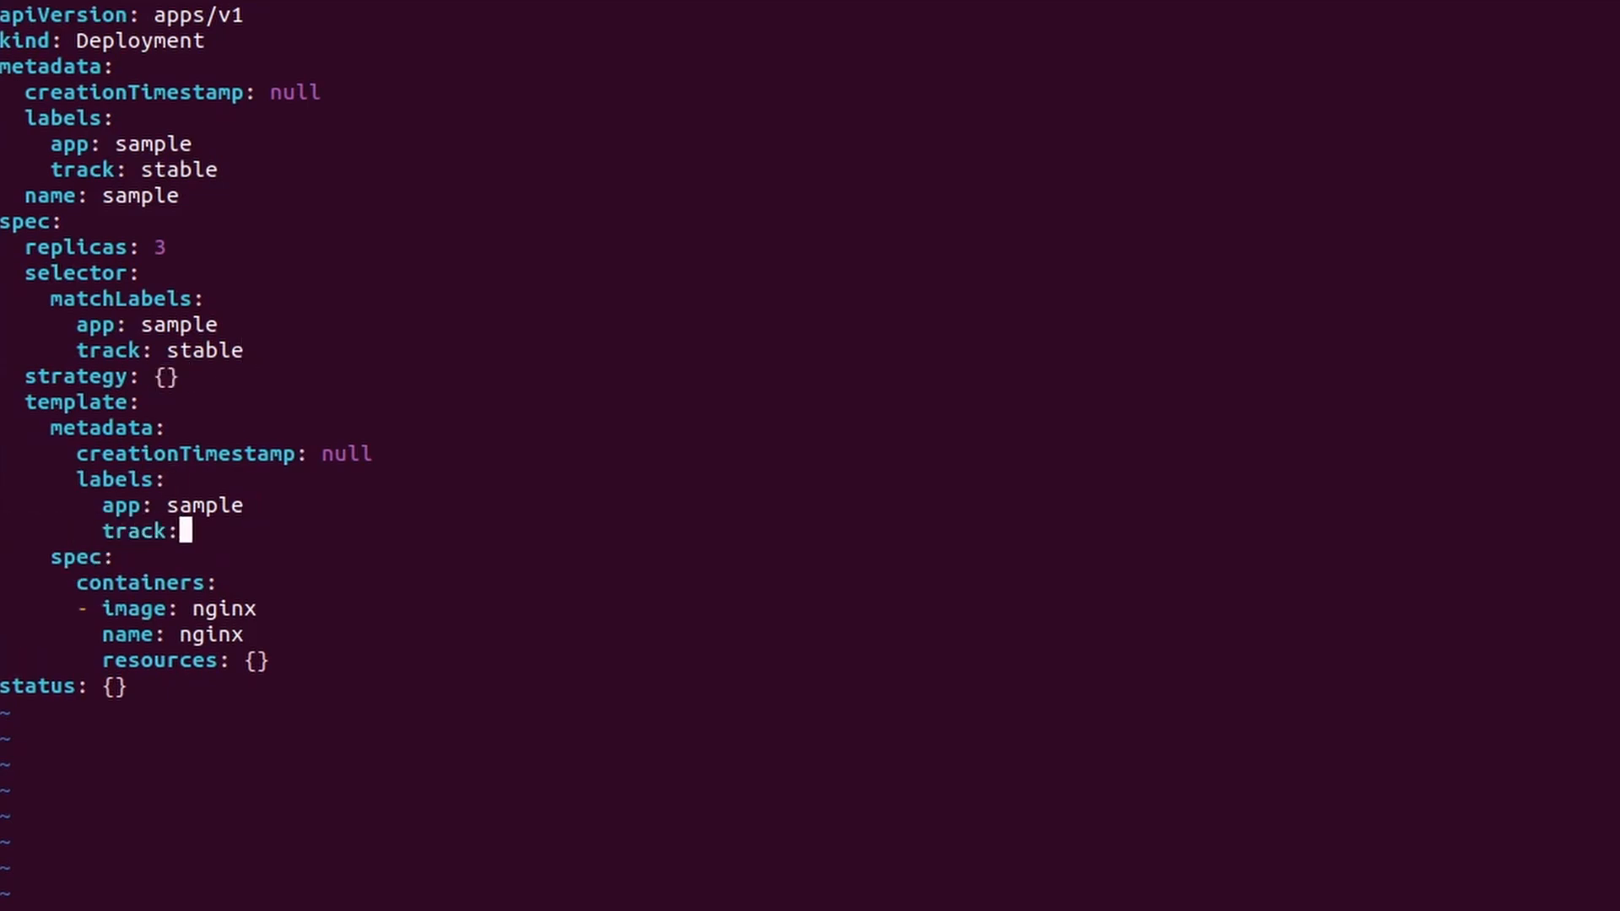
pyautogui.write('stable')
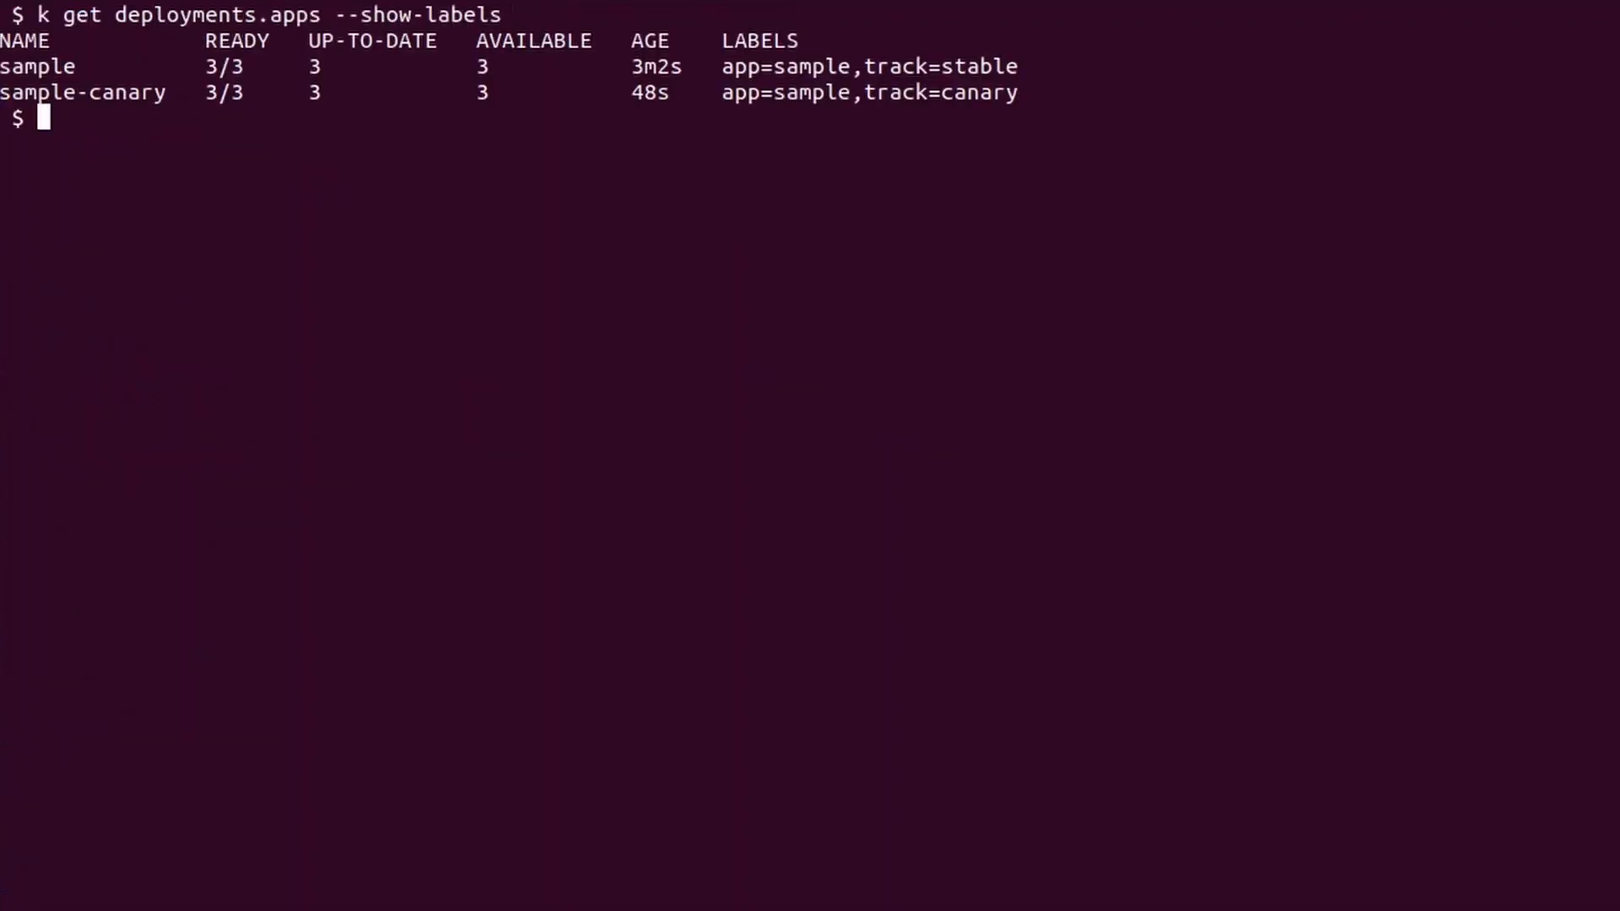
pyautogui.write('k get replicasets.apps --show-labels')
pyautogui.write('k scale deployment sample --replicas 0')
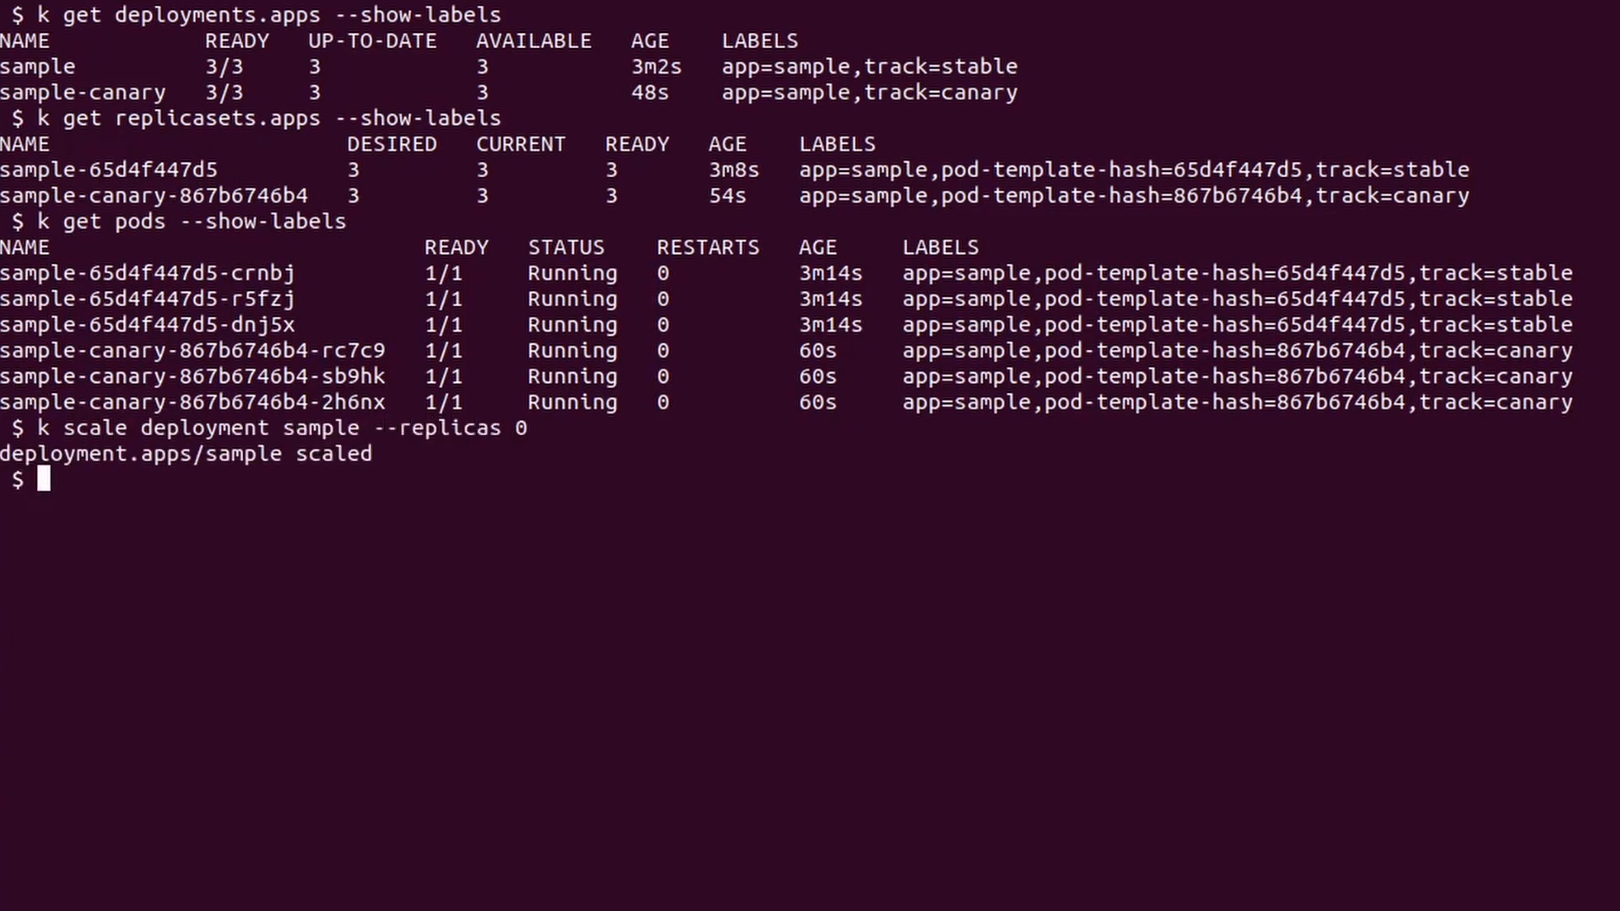
pyautogui.write('k get replicasets.apps --show-l')
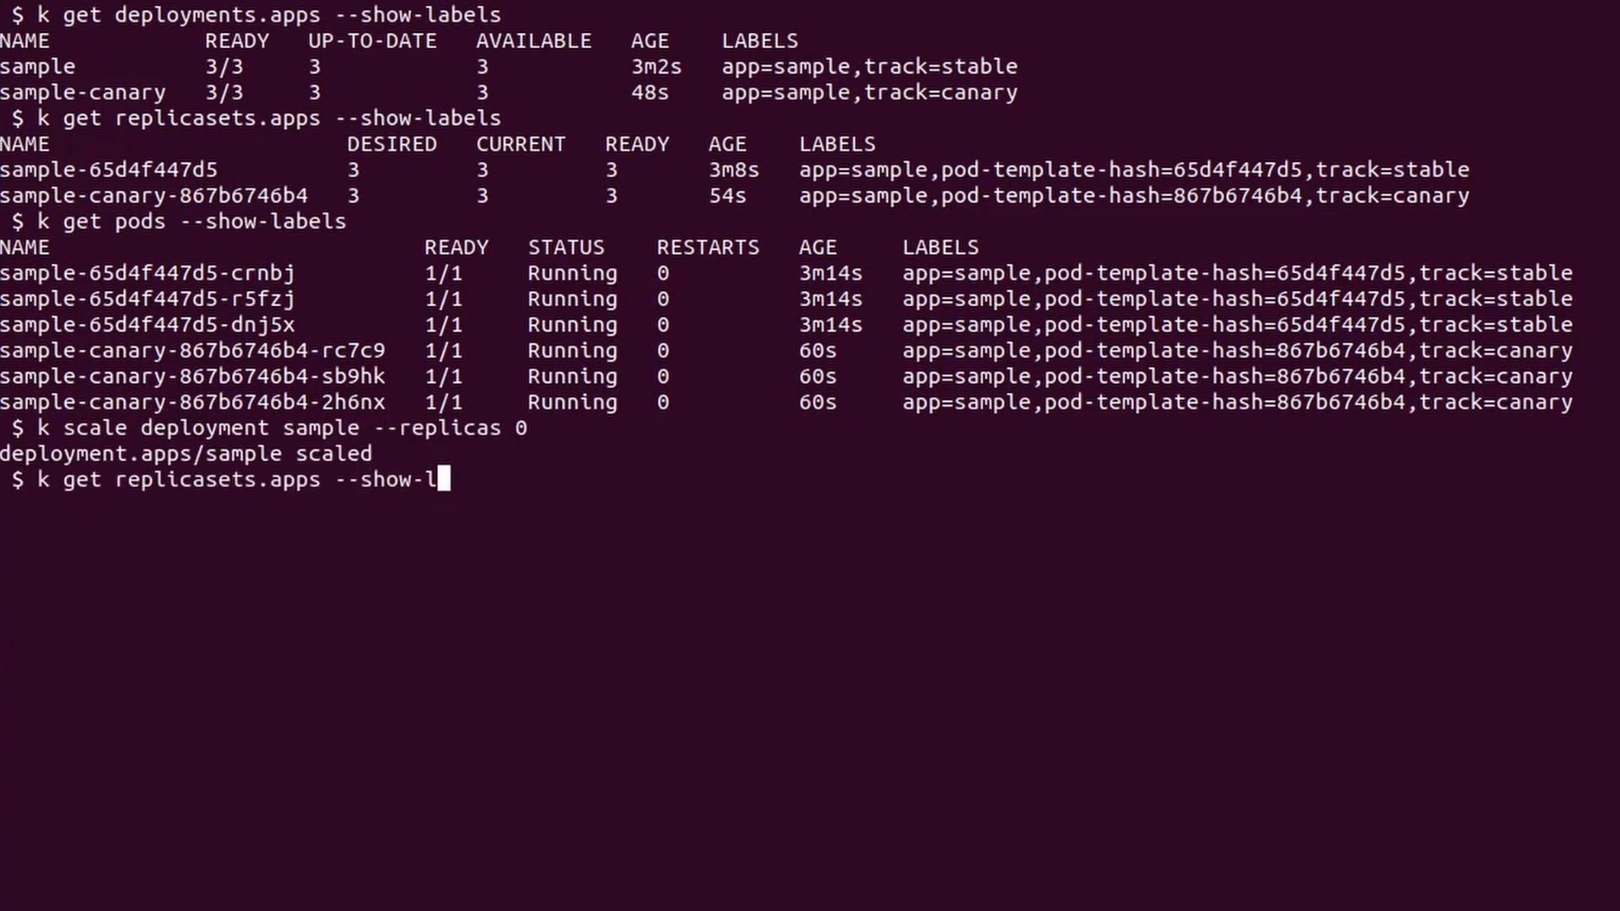